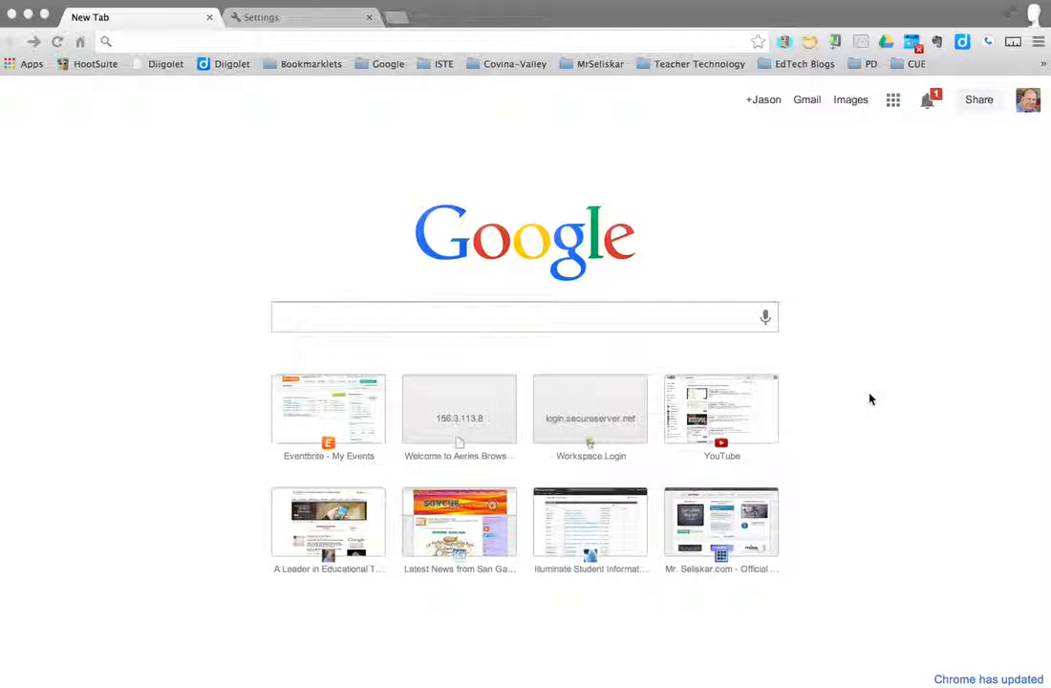
pyautogui.moveTo(1033, 40)
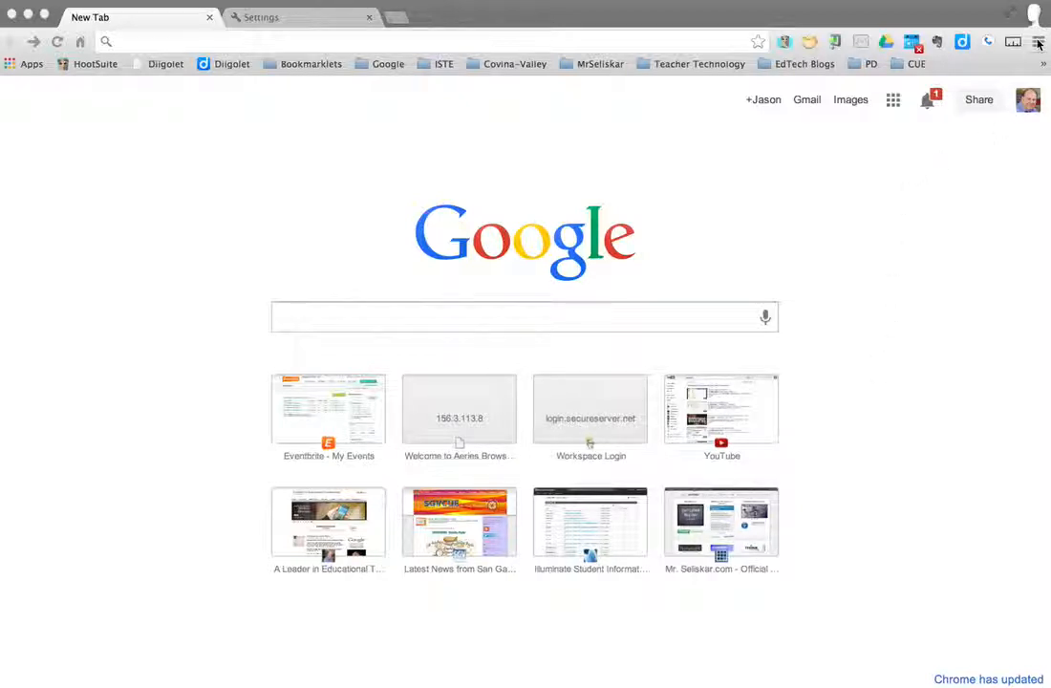
# Show Chrome's main menu from the toolbar's three-bar icon
pyautogui.click(1037, 42)
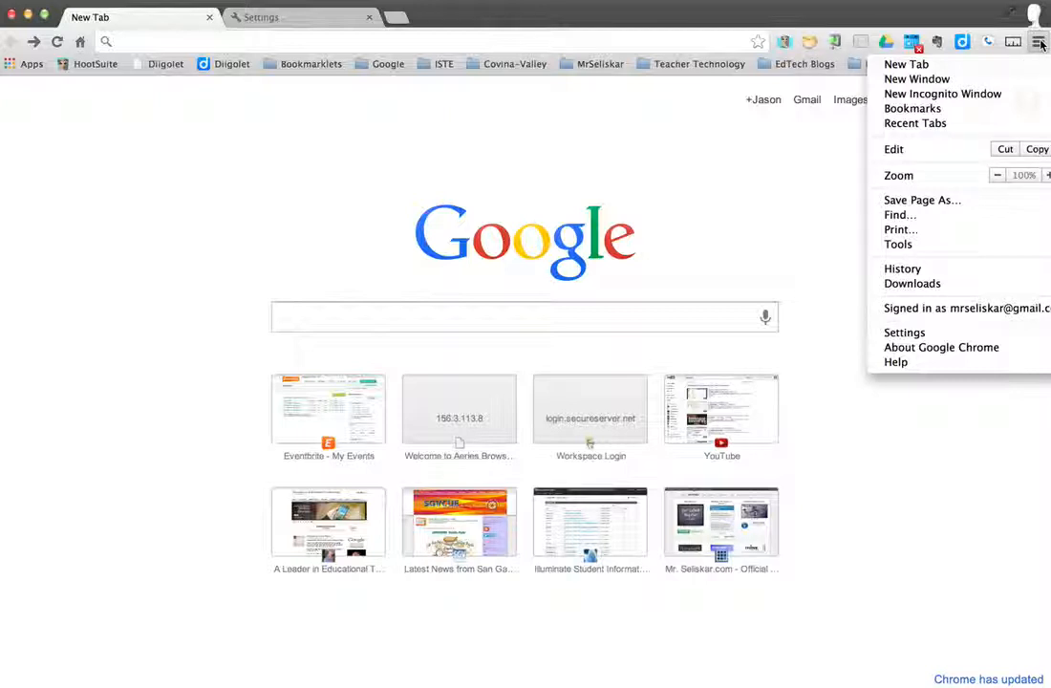
pyautogui.moveTo(944, 321)
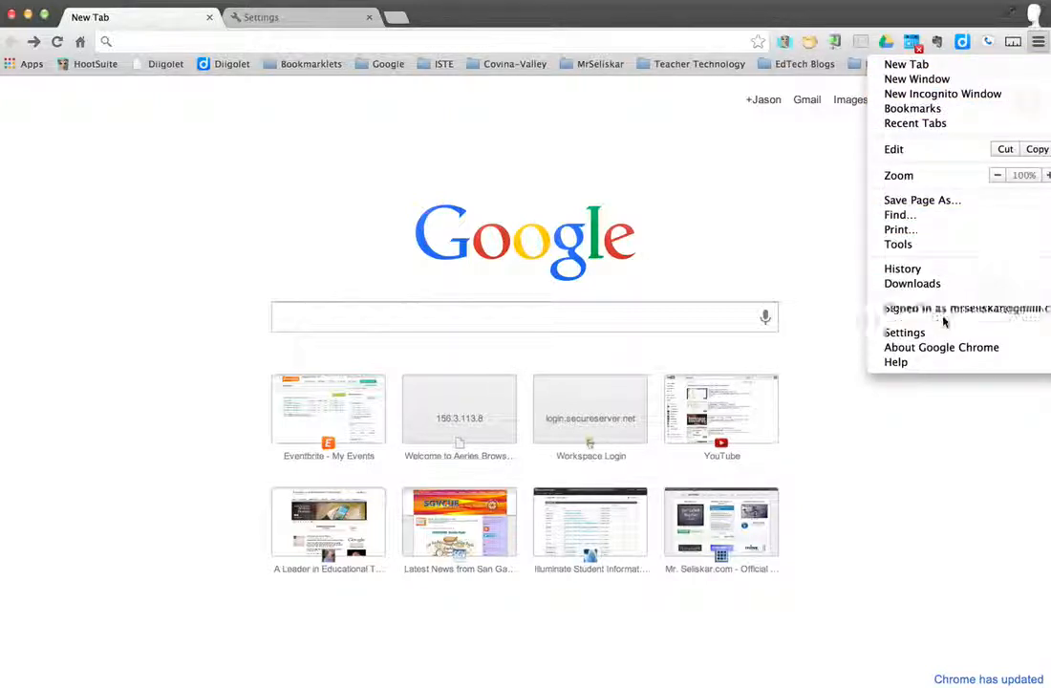
pyautogui.moveTo(930, 333)
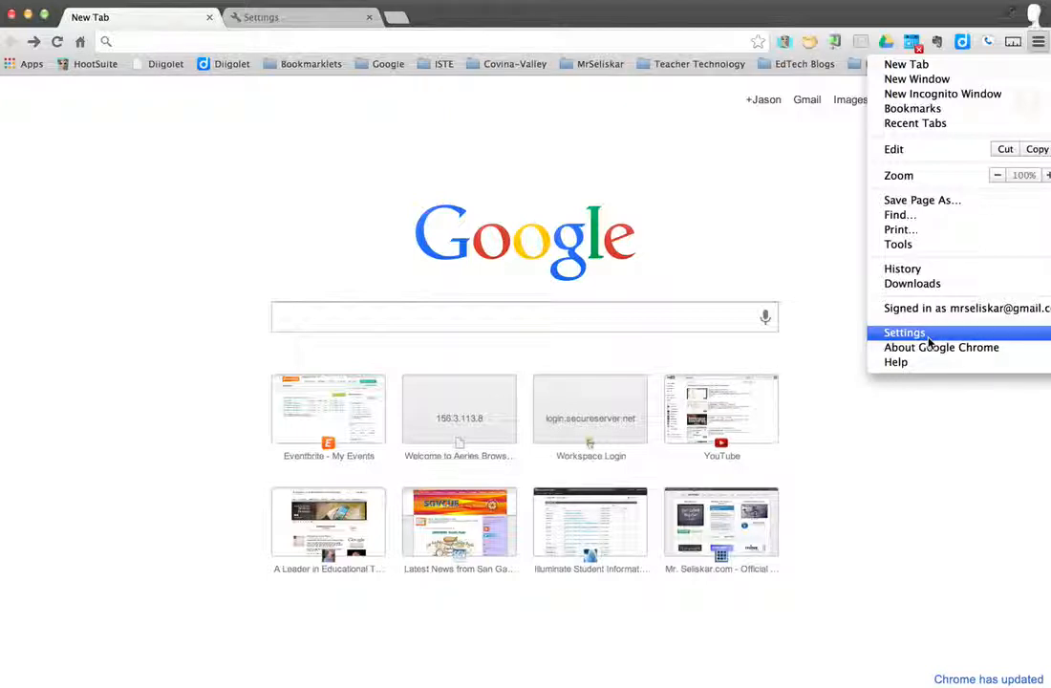
# Go to Chrome Settings and scroll to the Users section listing existing profiles
pyautogui.click(904, 333)
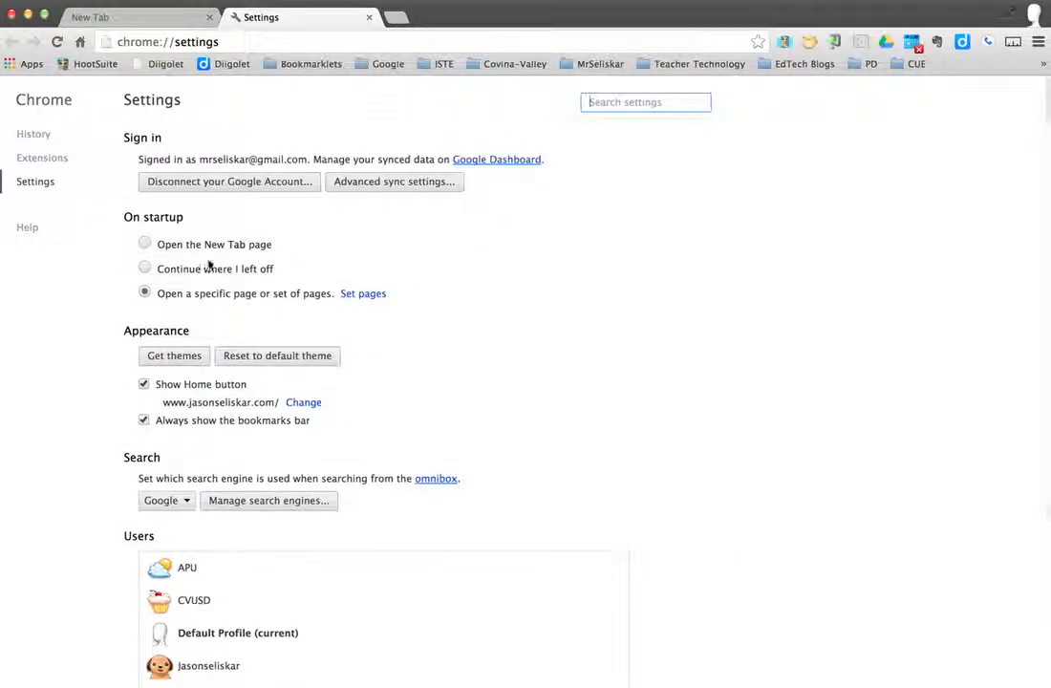
pyautogui.scroll(-3)
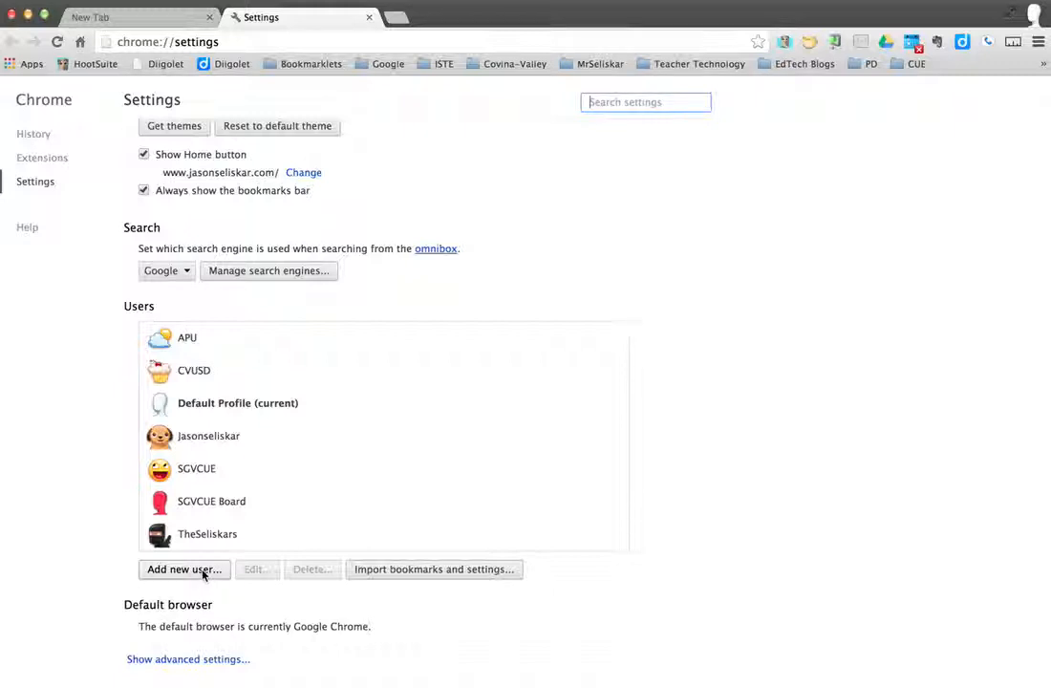
pyautogui.click(184, 570)
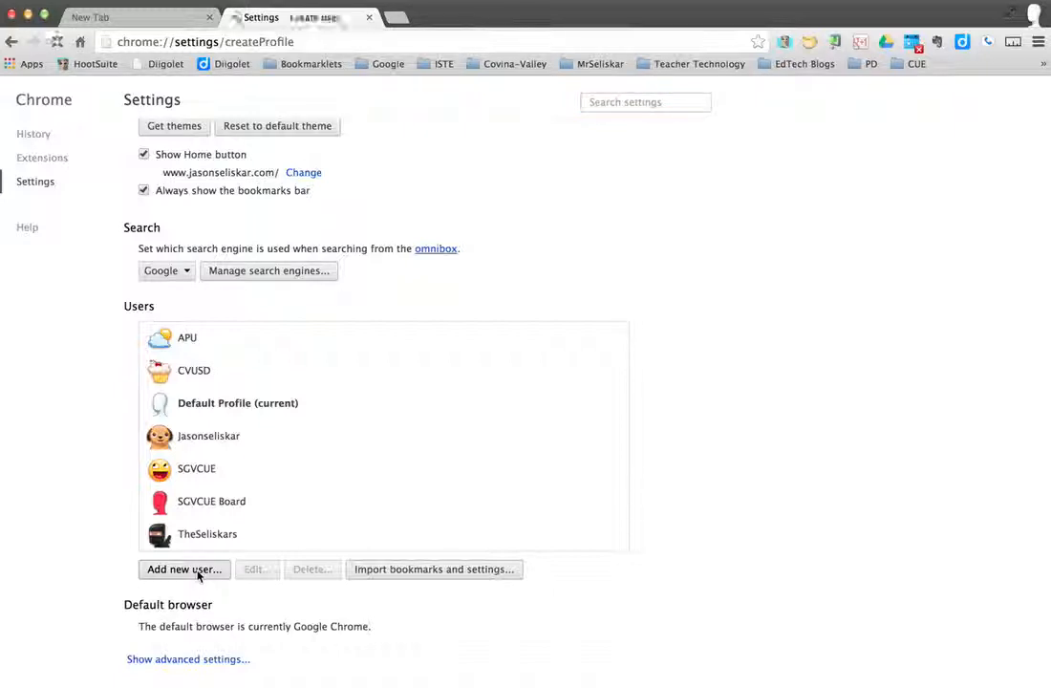
pyautogui.click(184, 570)
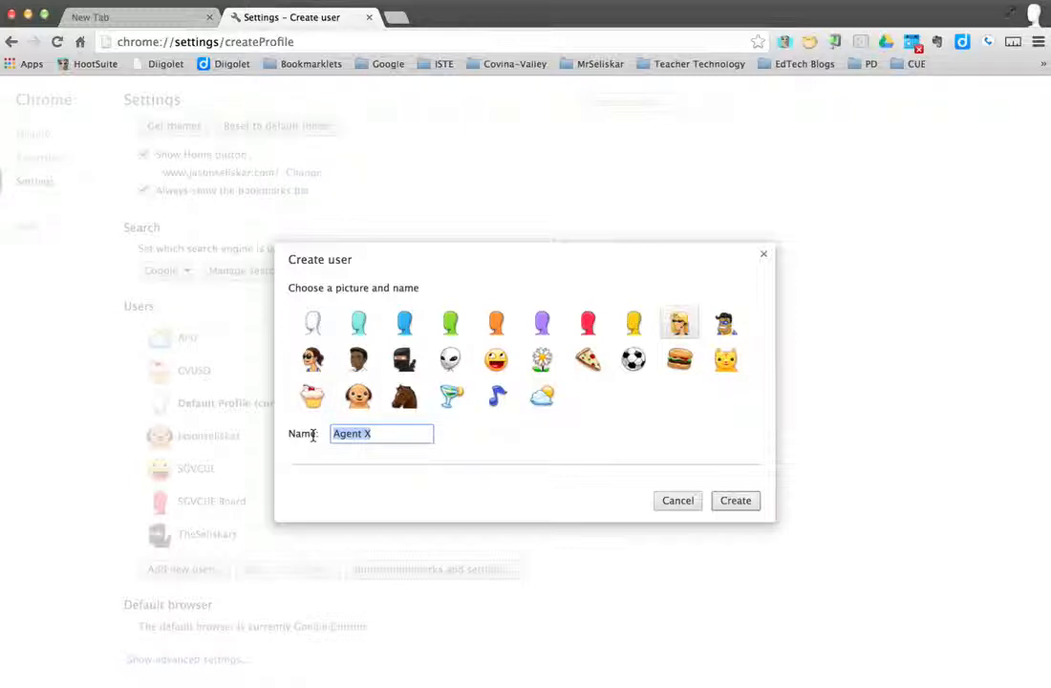
pyautogui.write('CVUSD')
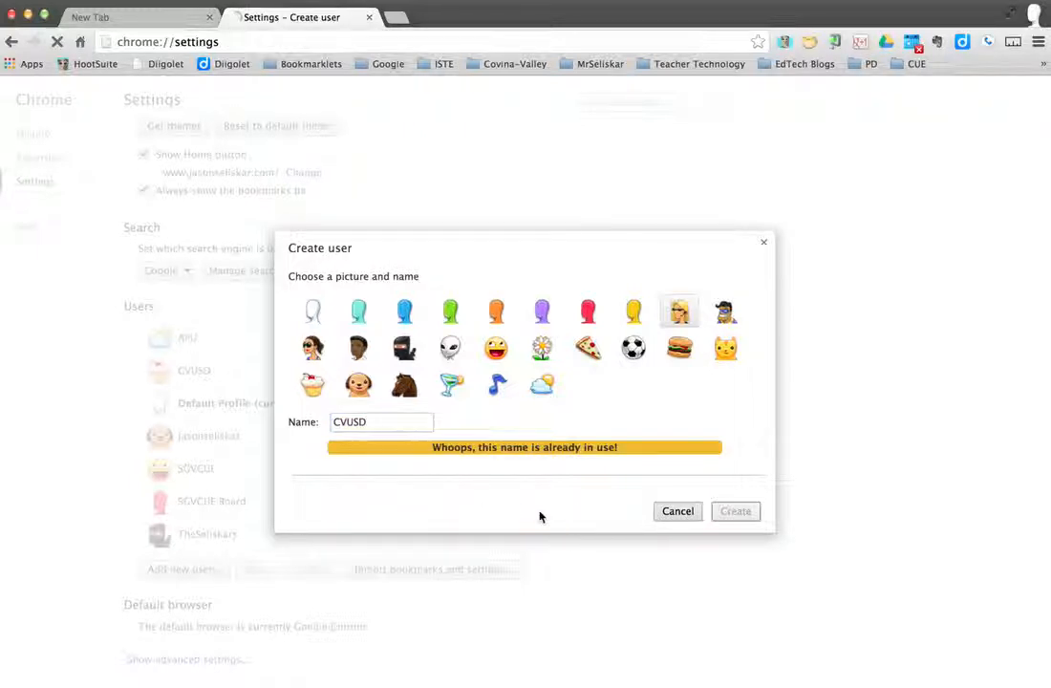
pyautogui.click(676, 512)
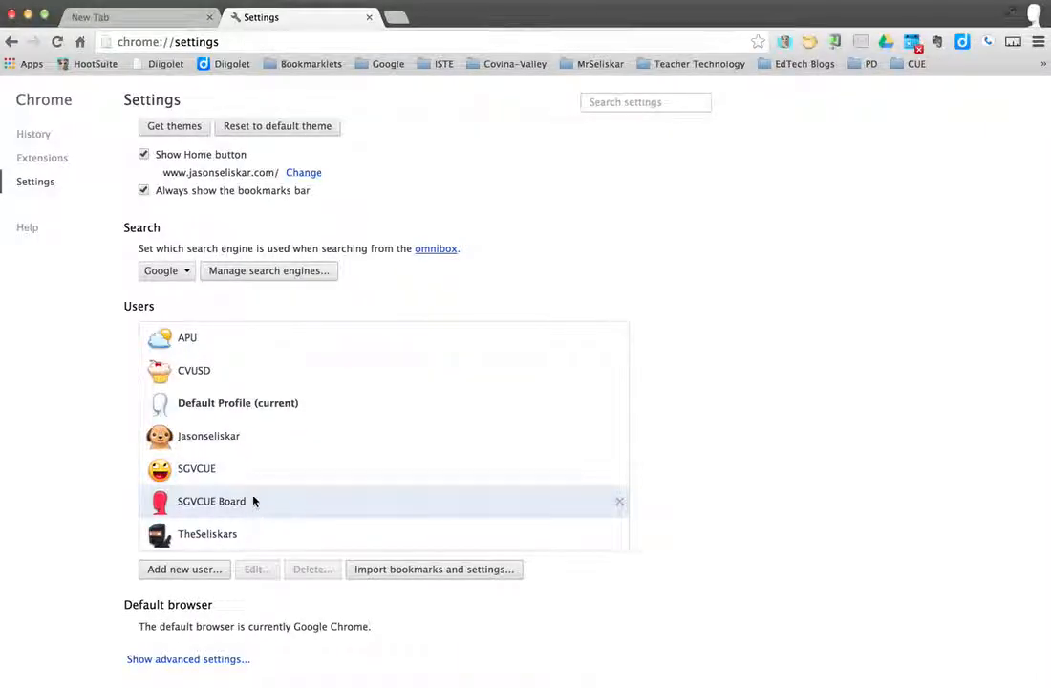
pyautogui.moveTo(210, 554)
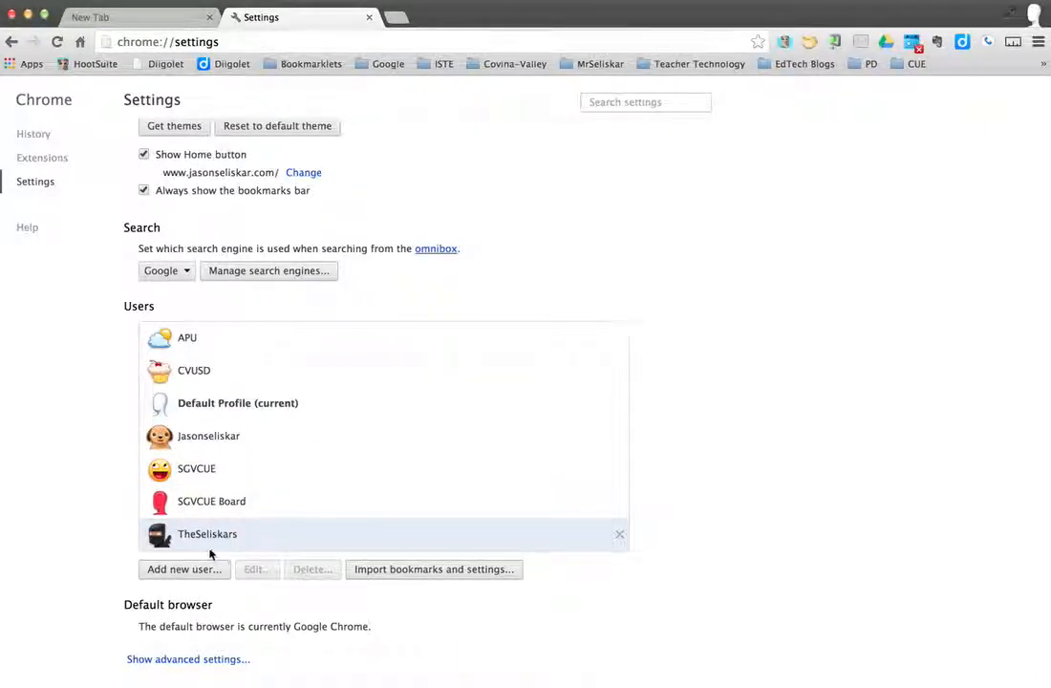
pyautogui.moveTo(201, 581)
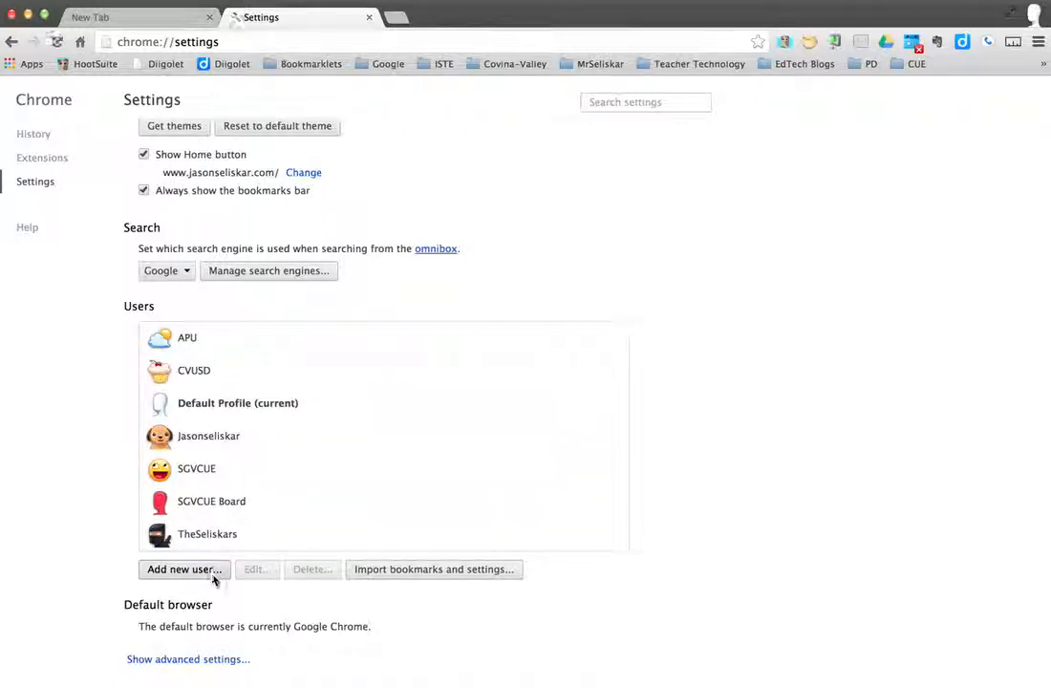
pyautogui.click(183, 570)
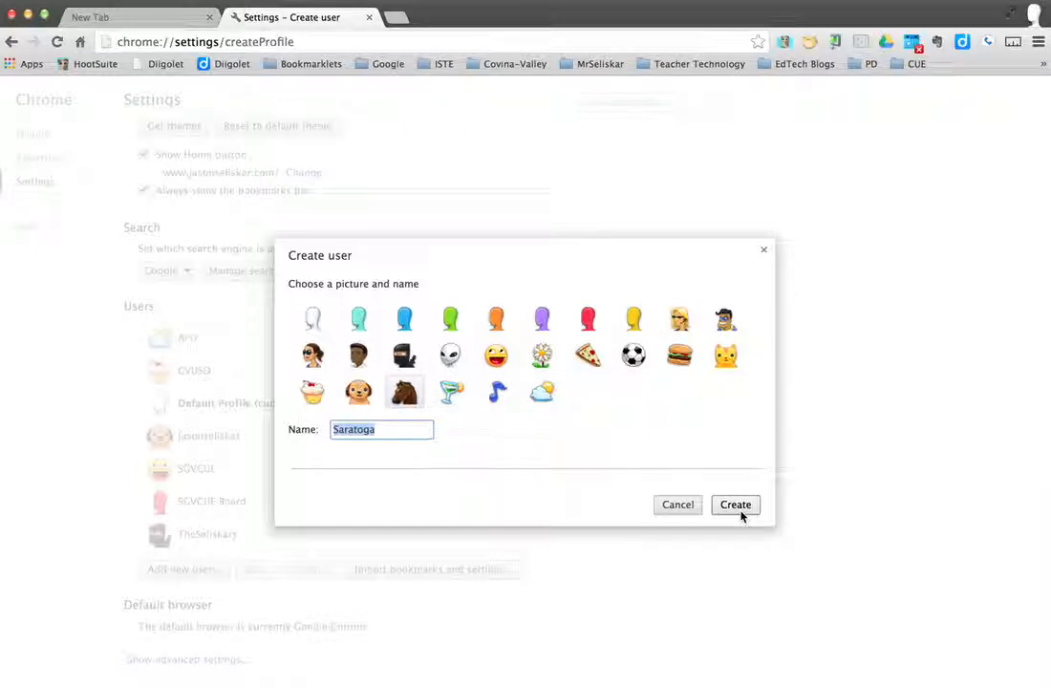
pyautogui.moveTo(676, 512)
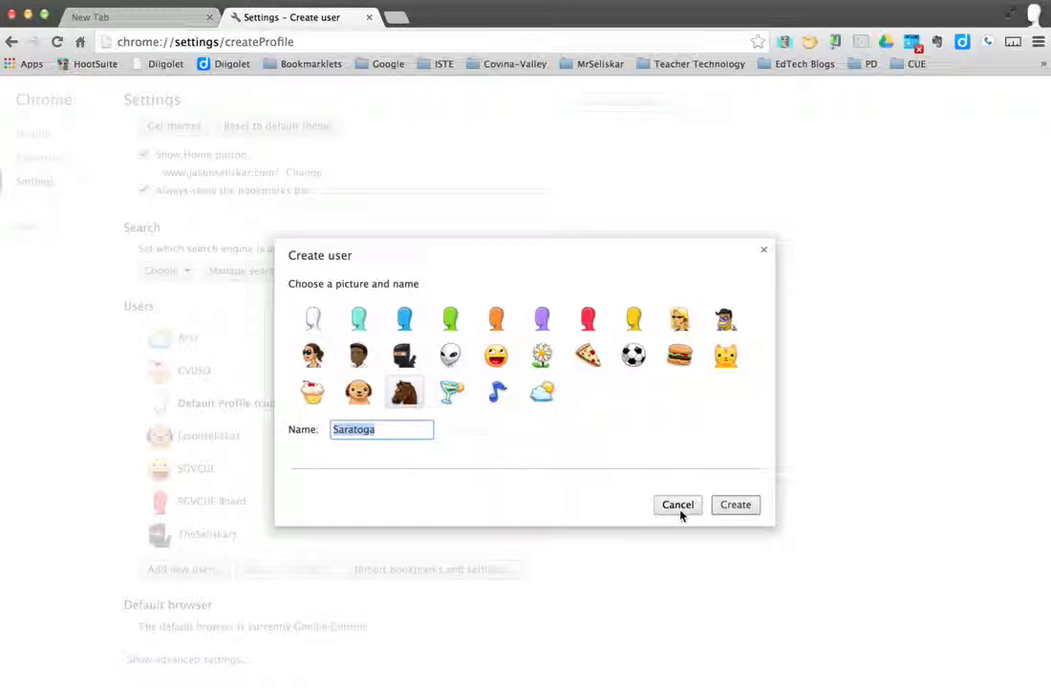
pyautogui.click(676, 505)
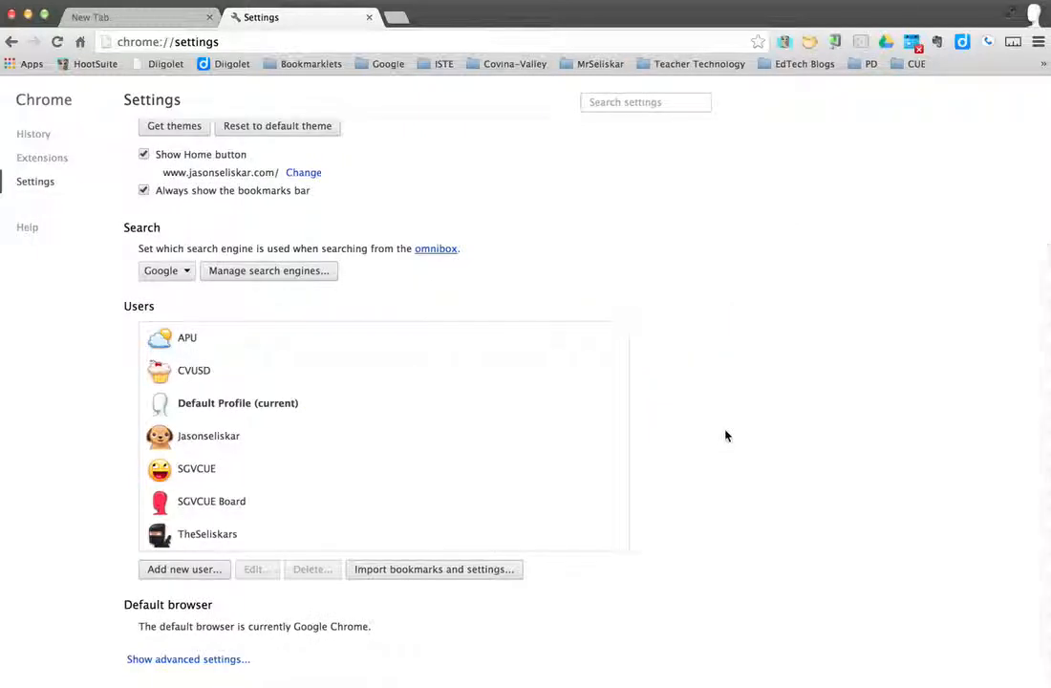
pyautogui.moveTo(1031, 10)
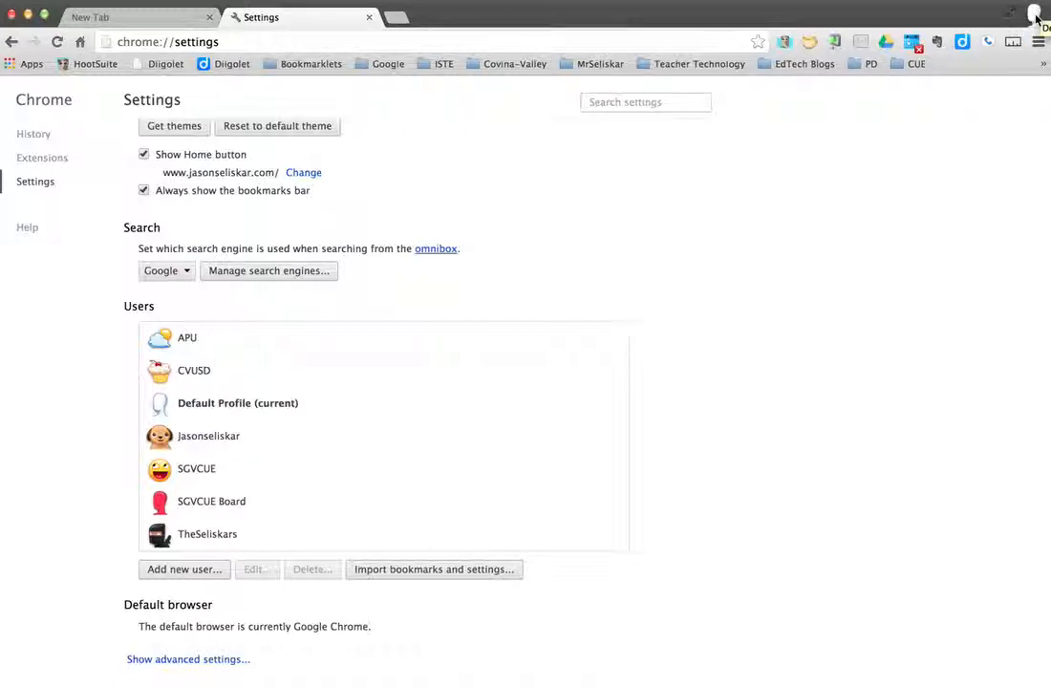
# Switch to the SGVCUE profile from the avatar menu, launching its own window
pyautogui.click(1036, 12)
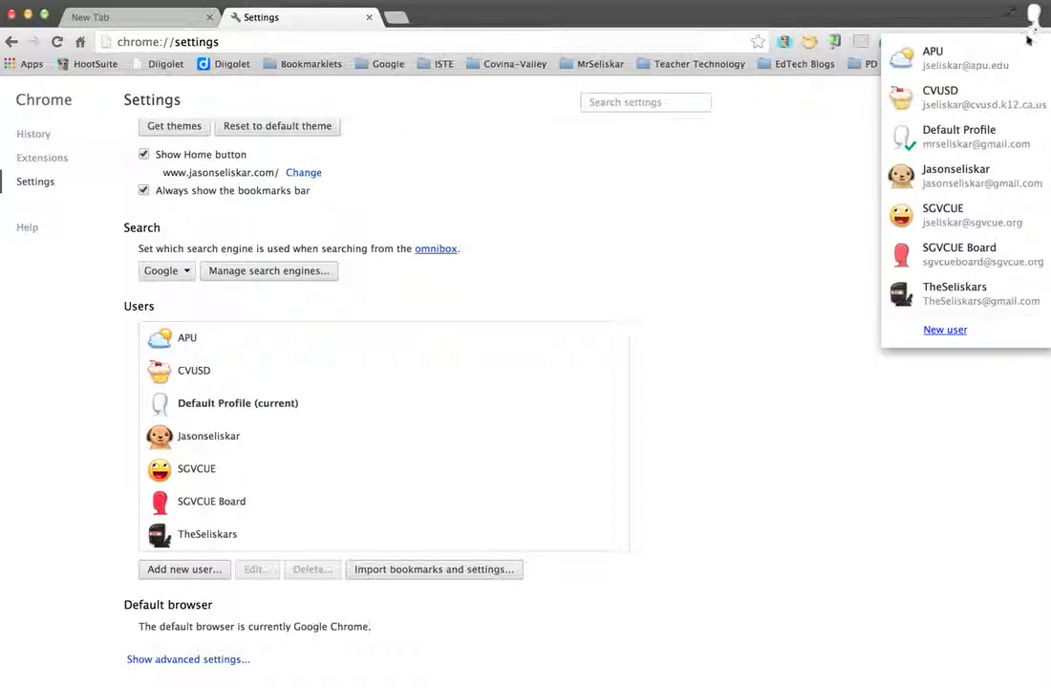
pyautogui.moveTo(959, 122)
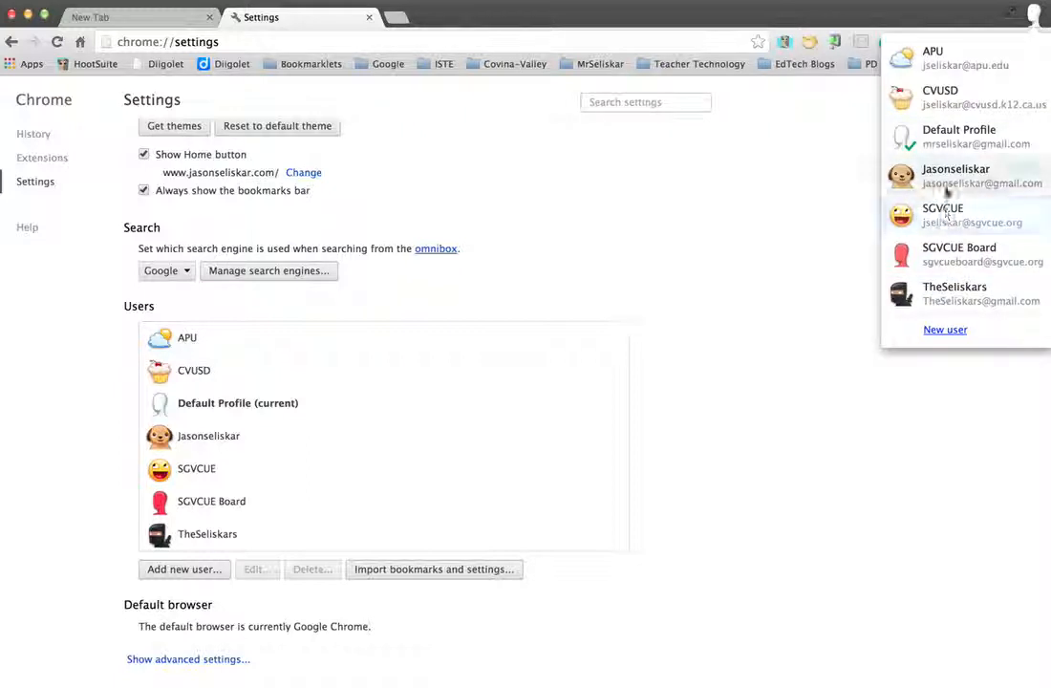
pyautogui.moveTo(946, 223)
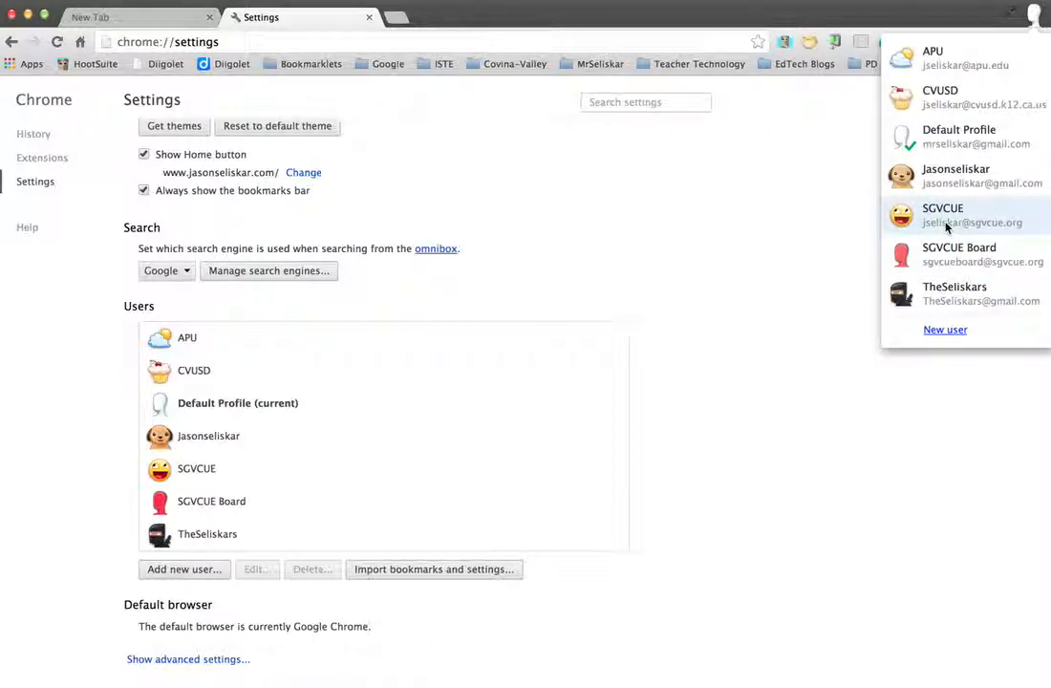
pyautogui.click(956, 214)
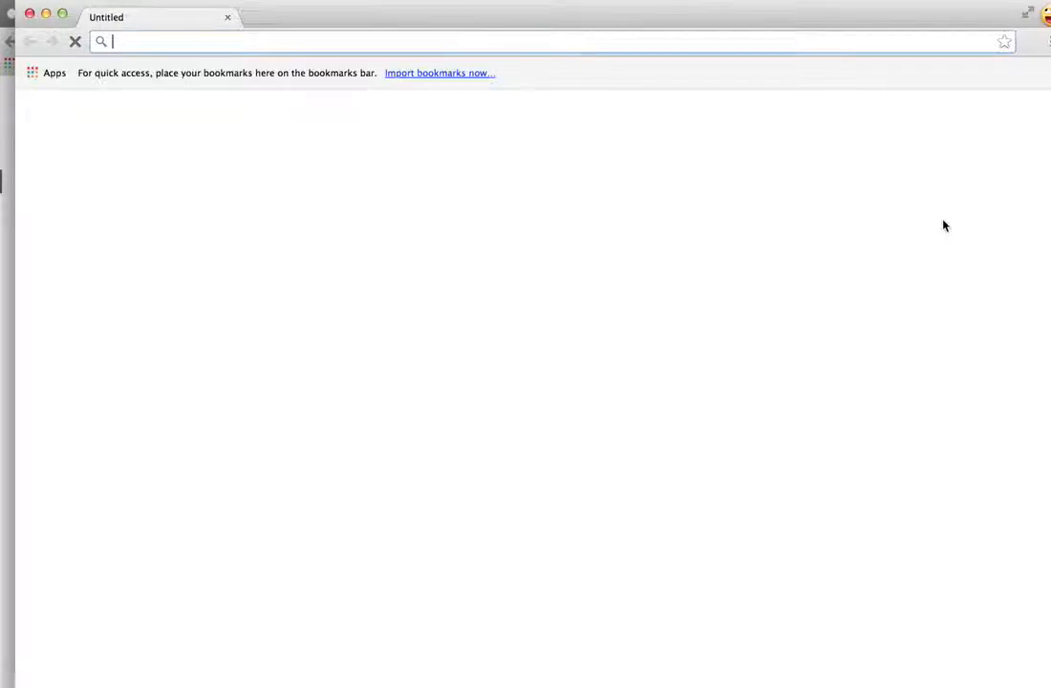